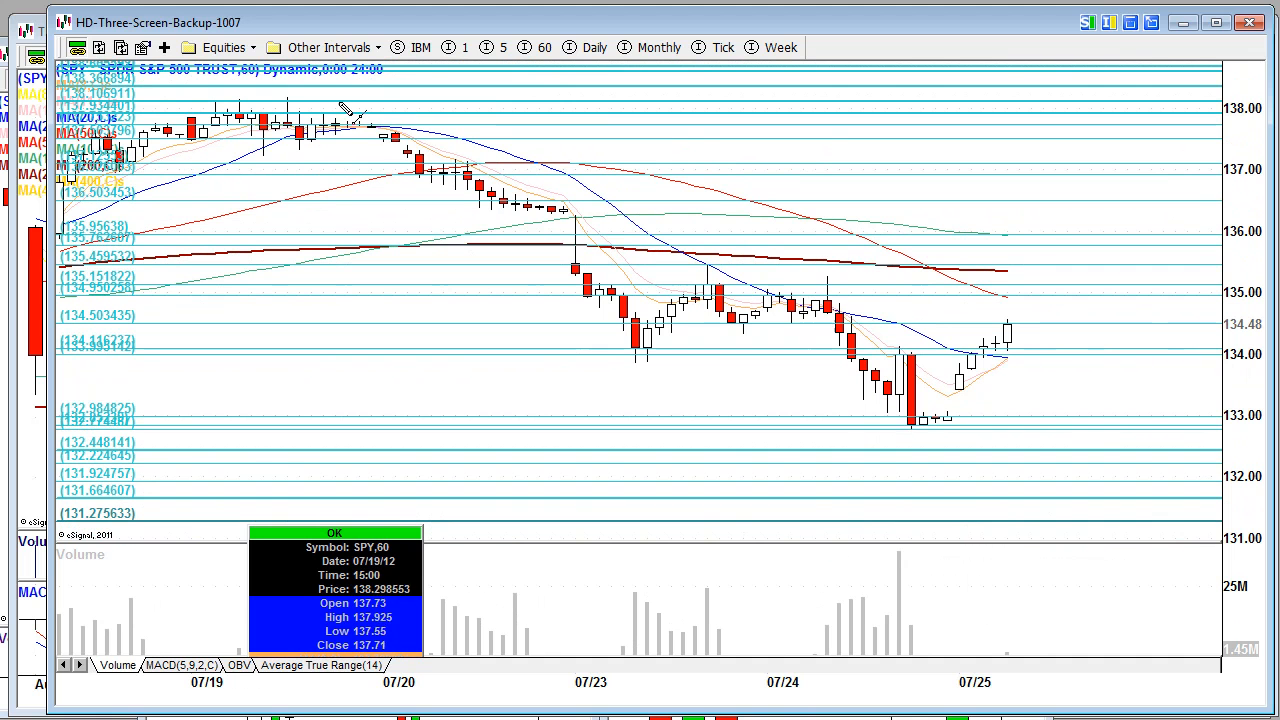
Step: Draw a descending trend line from the 07/20 high through the 07/24 highs past 07/25
{"action": "left_click_drag", "start_coordinate": [372, 127], "coordinate": [1213, 467]}
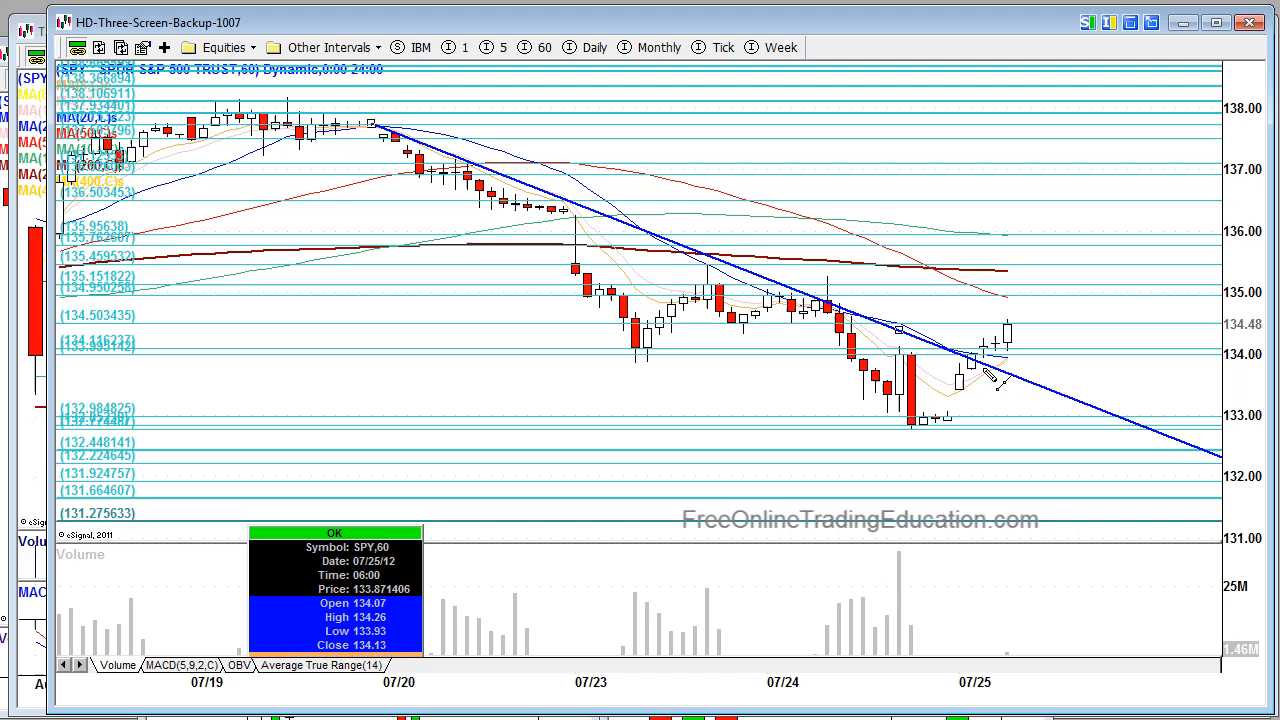
{"action": "mouse_move", "coordinate": [640, 355]}
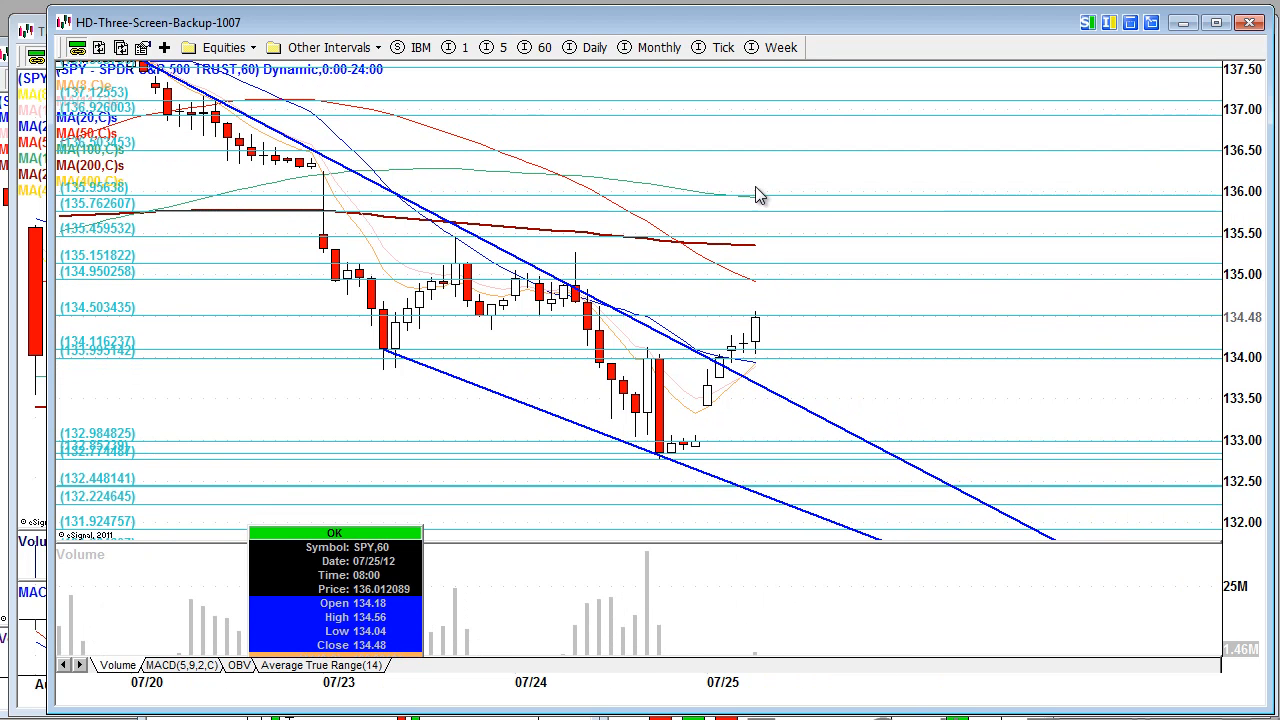
{"action": "mouse_move", "coordinate": [738, 280]}
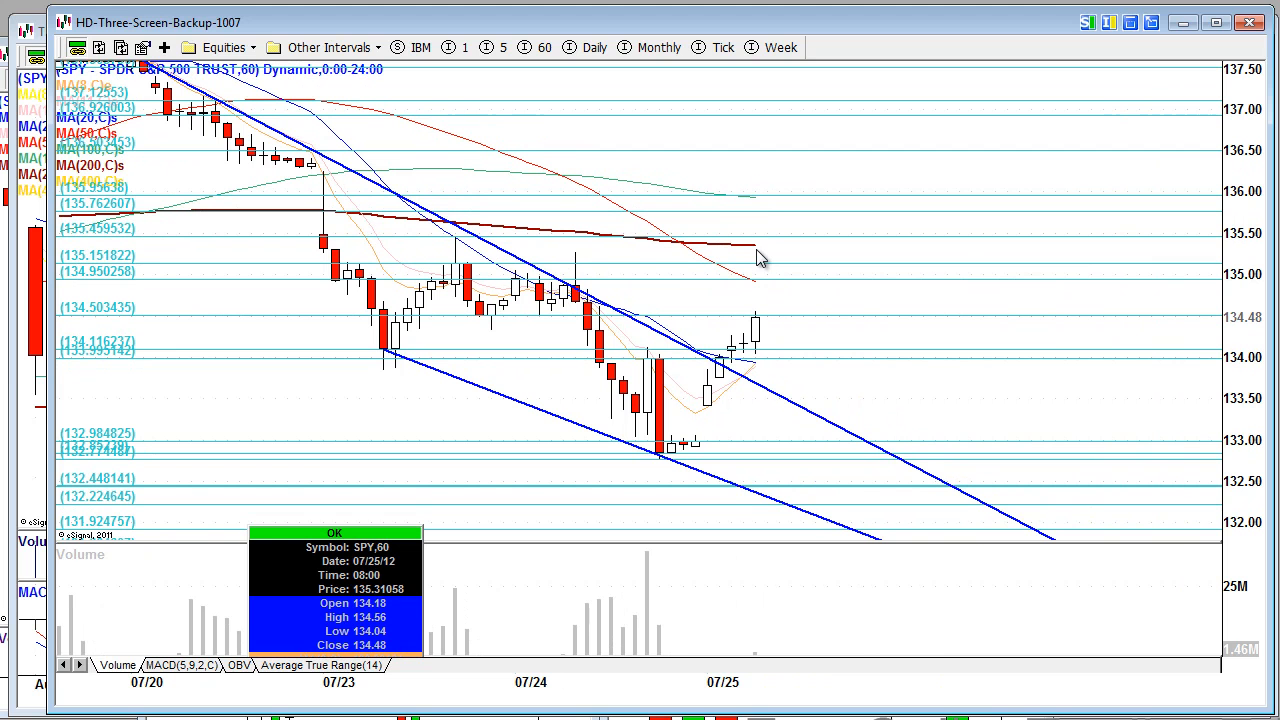
{"action": "mouse_move", "coordinate": [757, 214]}
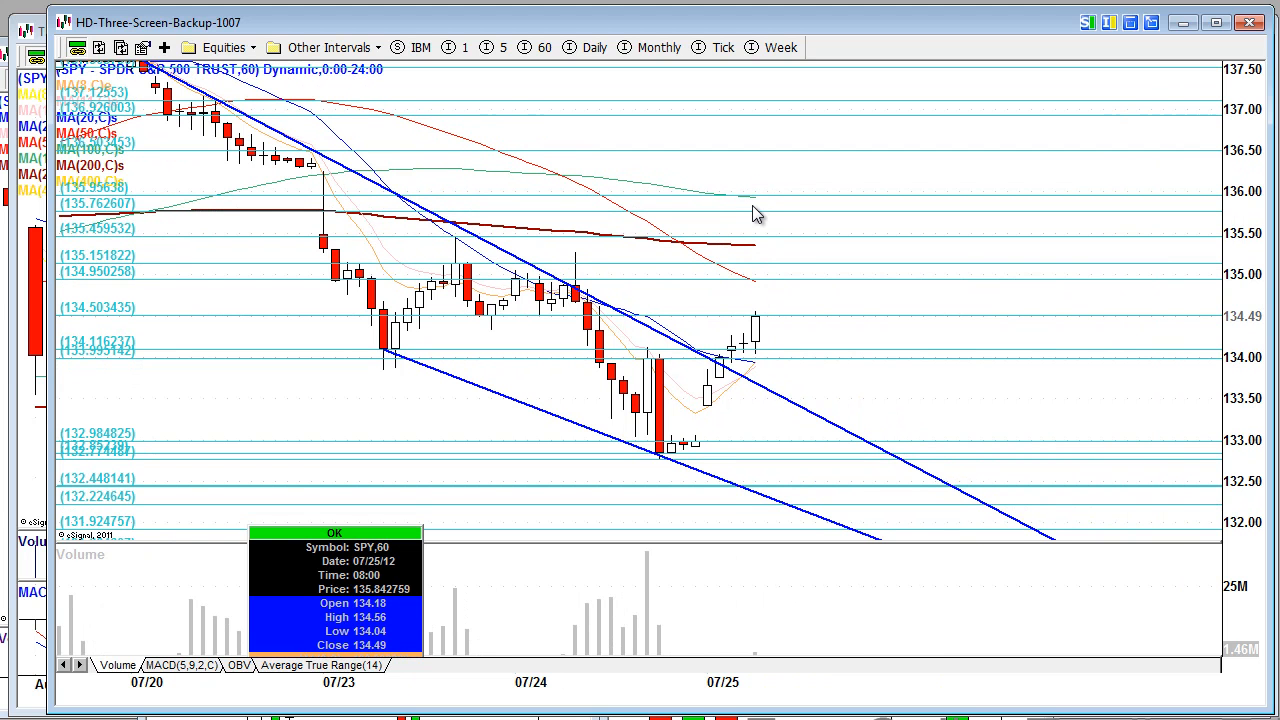
{"action": "mouse_move", "coordinate": [757, 375]}
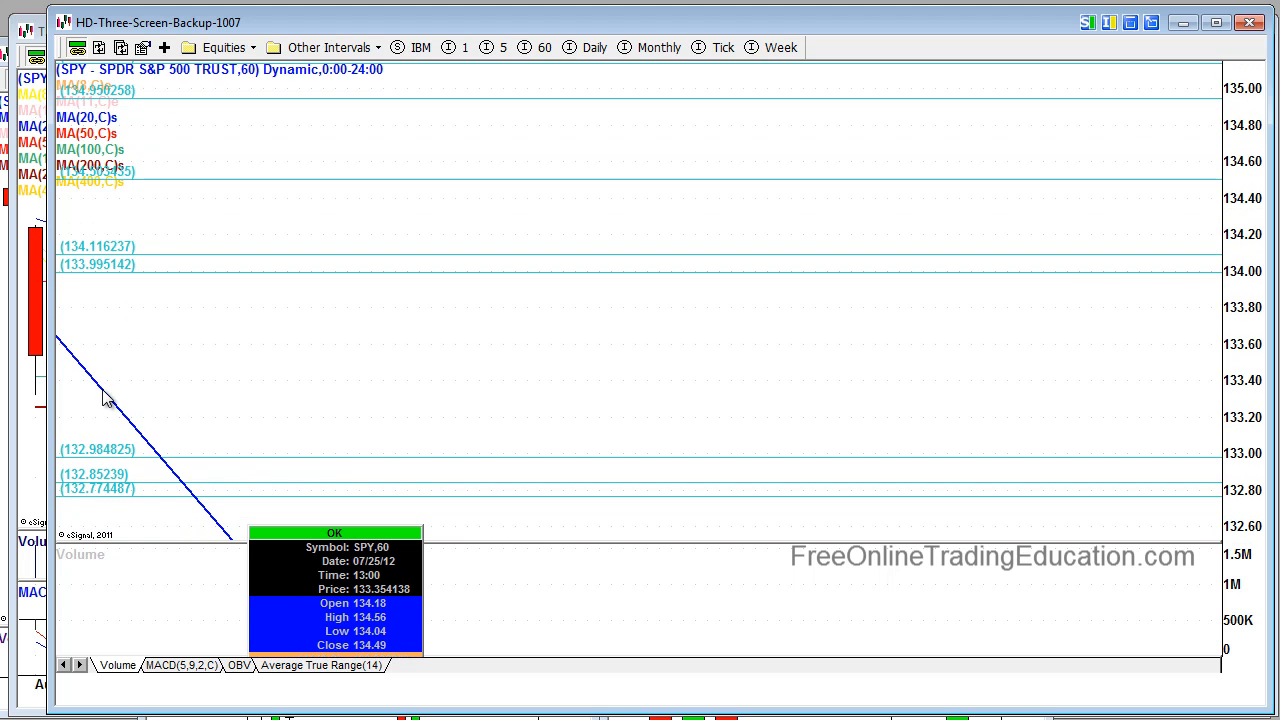
{"action": "mouse_move", "coordinate": [103, 393]}
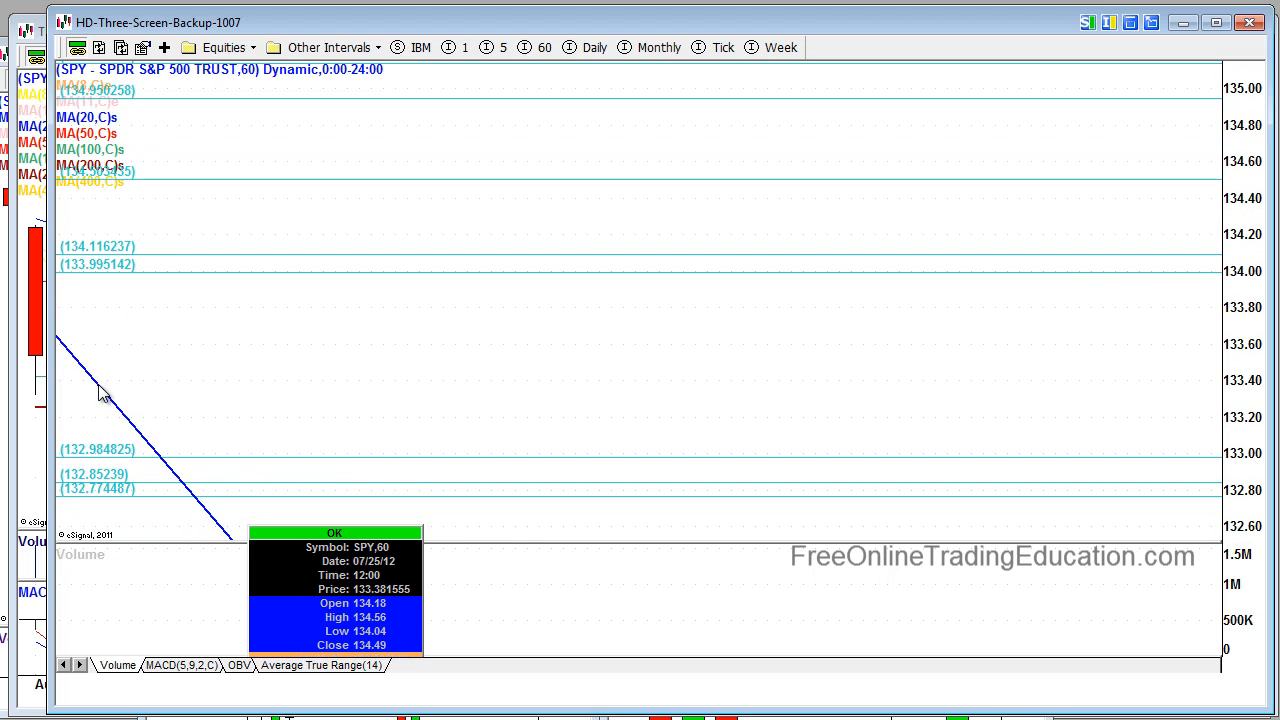
{"action": "mouse_move", "coordinate": [98, 446]}
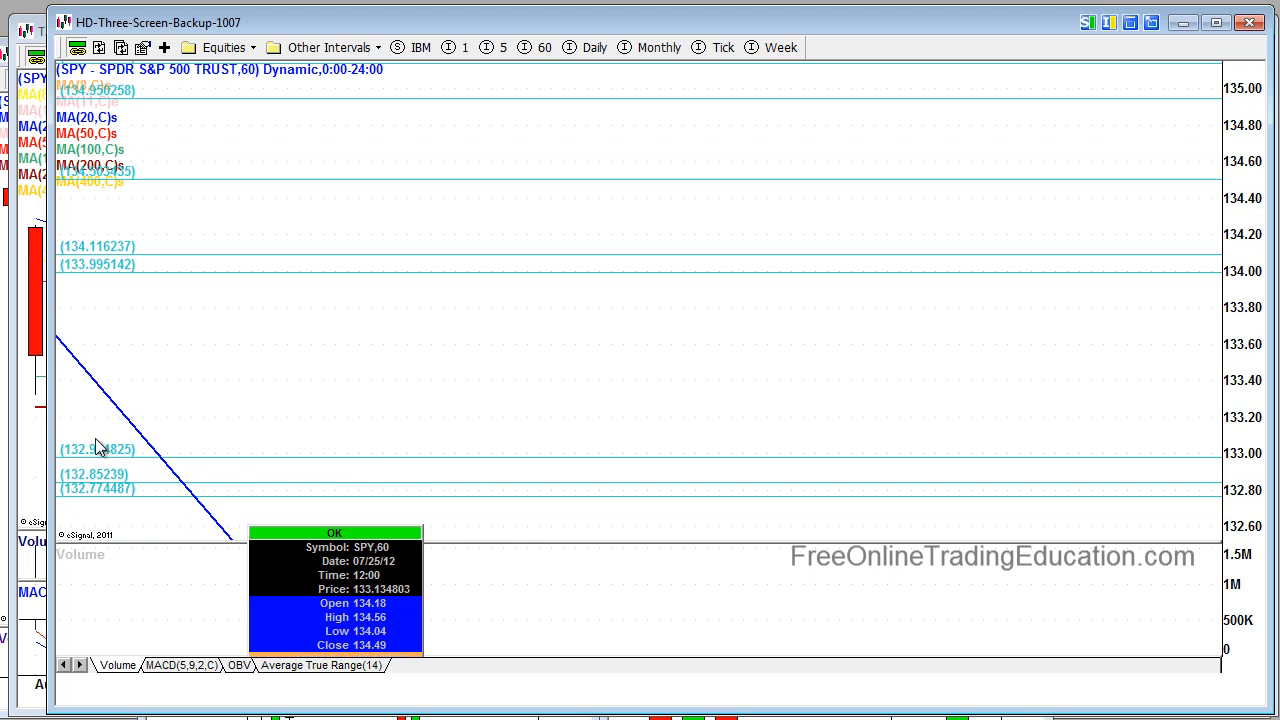
{"action": "mouse_move", "coordinate": [108, 489]}
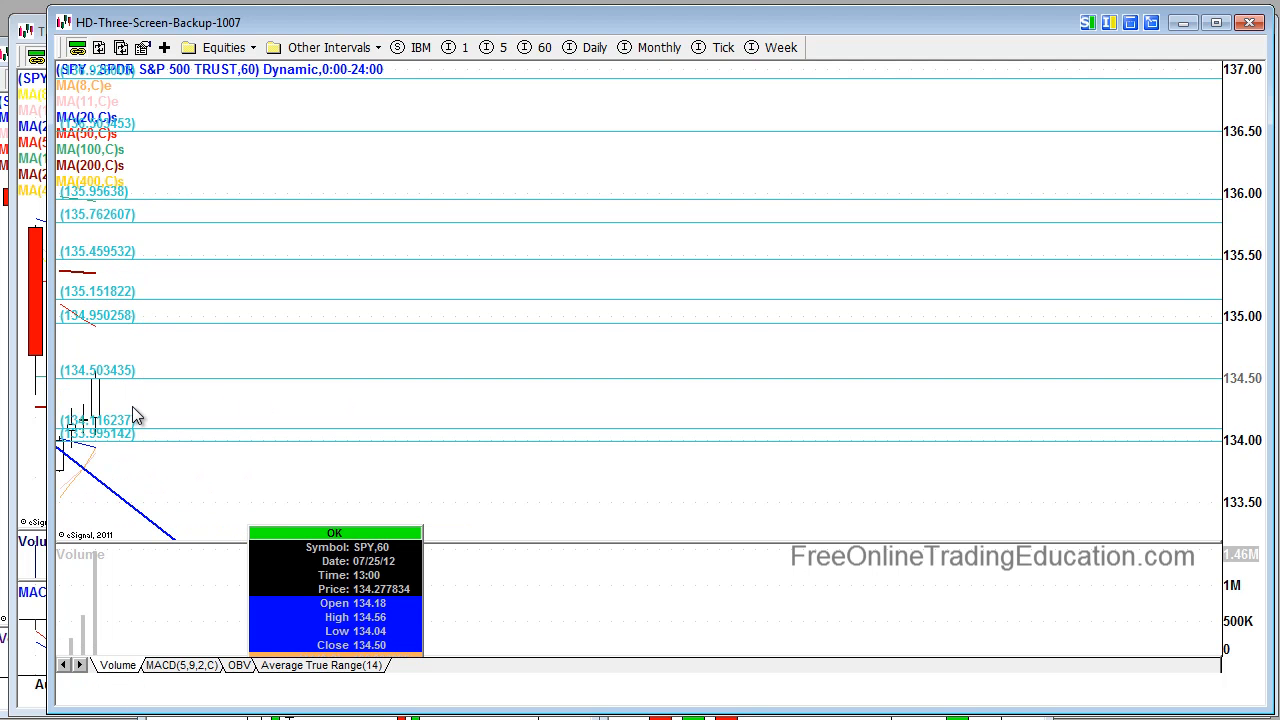
{"action": "mouse_move", "coordinate": [129, 412]}
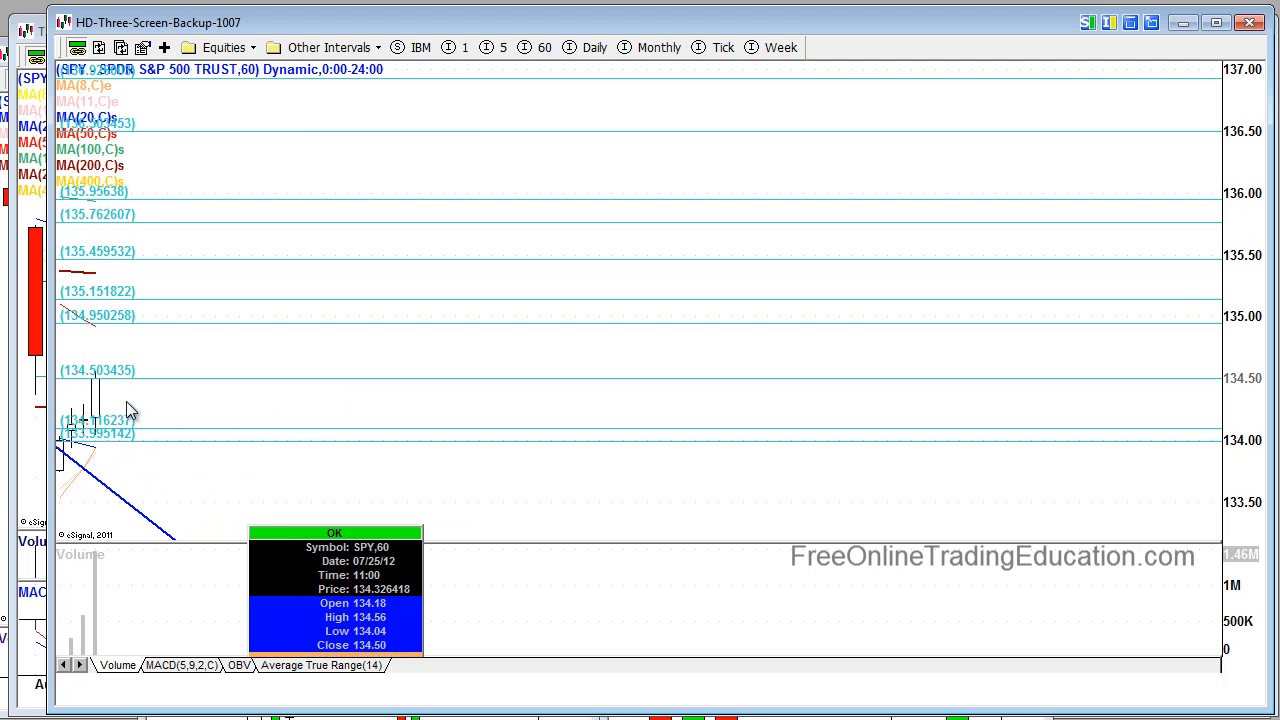